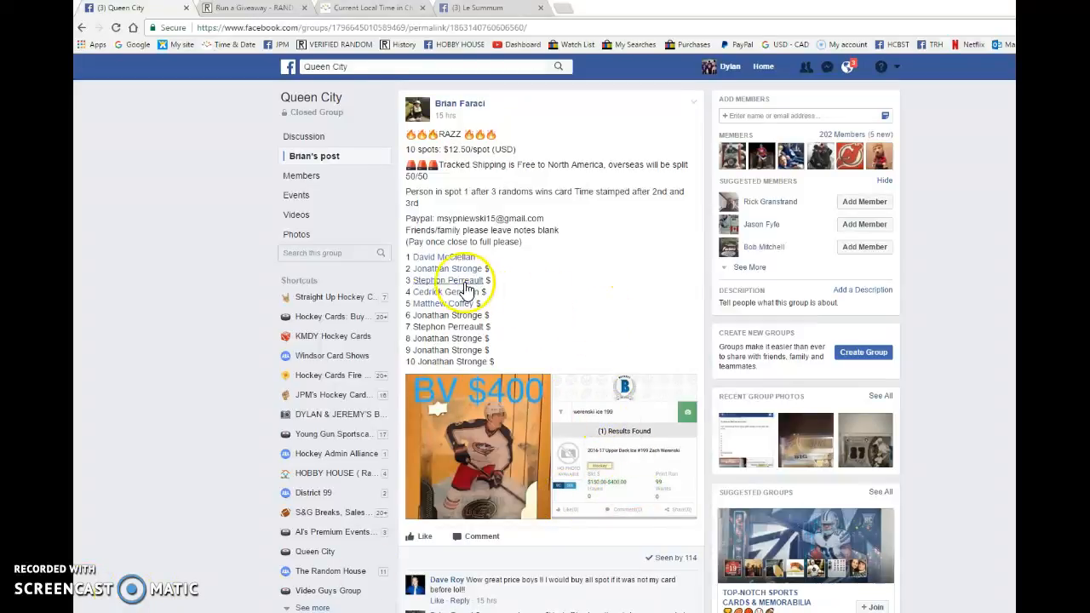
Copy the ten-spot entrant list from the raffle post and switch tabs
left_click_drag(409, 257, 493, 362)
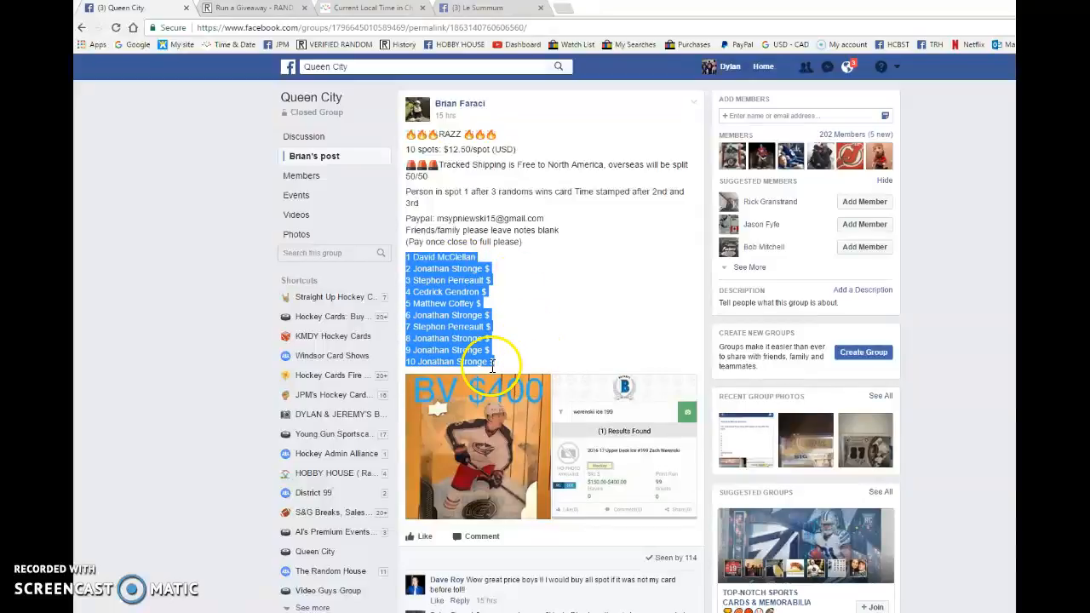
scroll("down", 3)
type("LIVE")
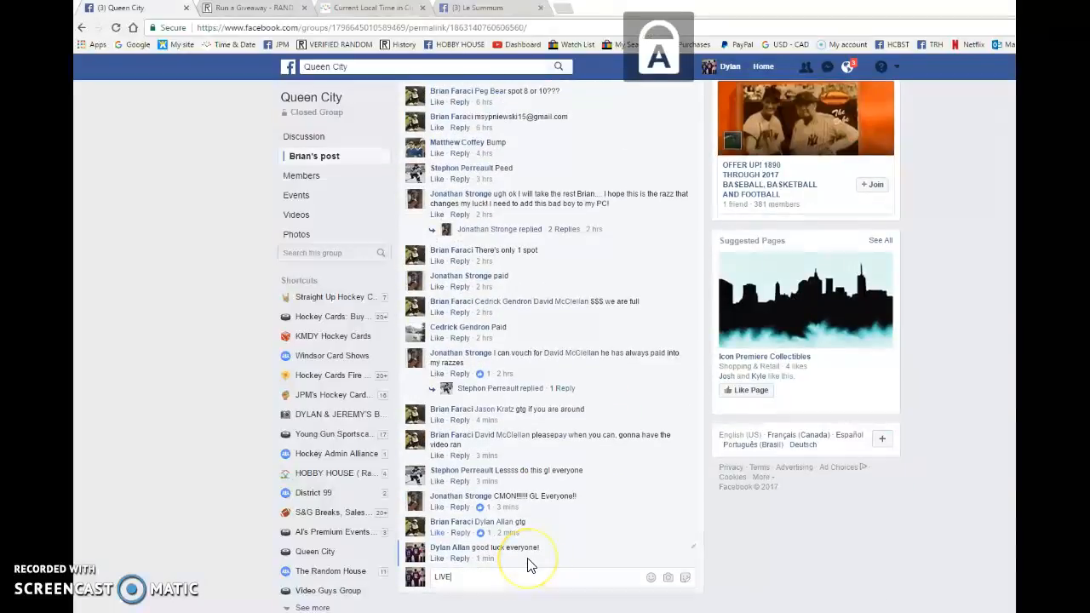
left_click(251, 8)
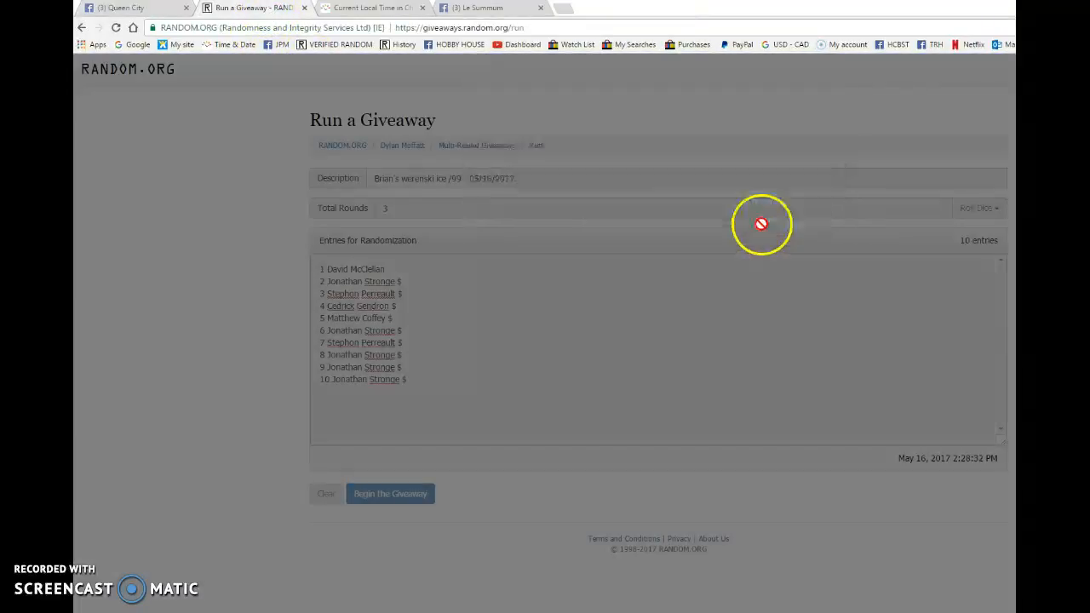
Run giveaway rounds one and two, then return to the Facebook raffle post
left_click(390, 494)
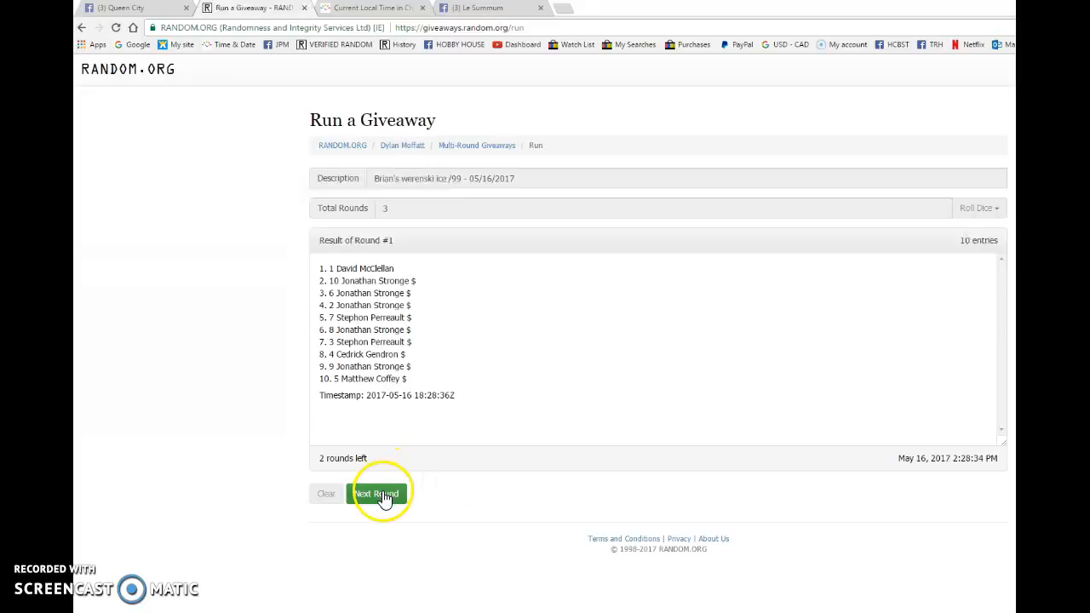
left_click(376, 493)
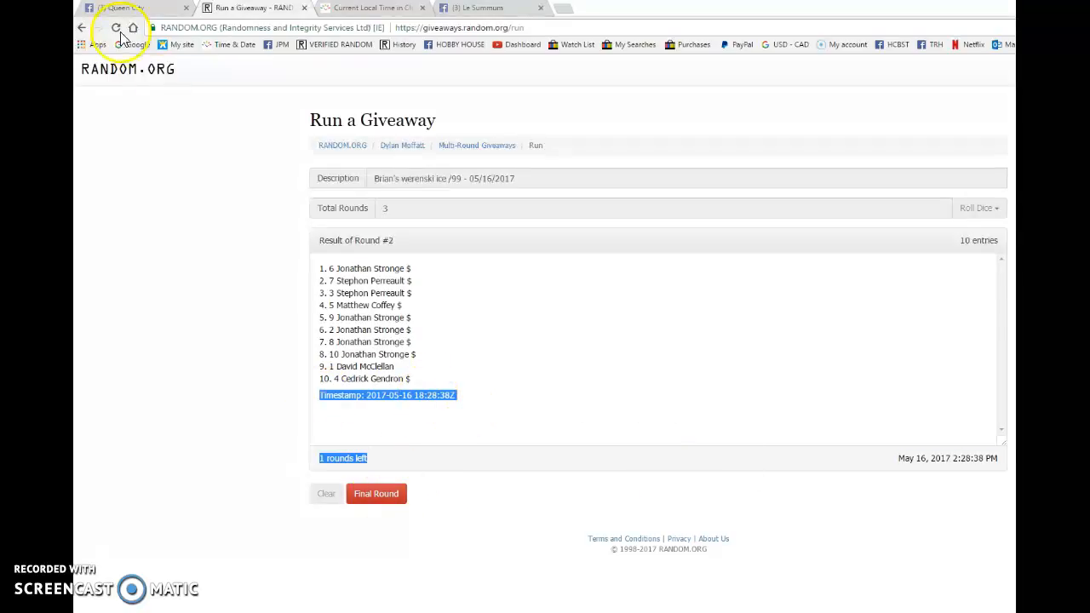
left_click(119, 8)
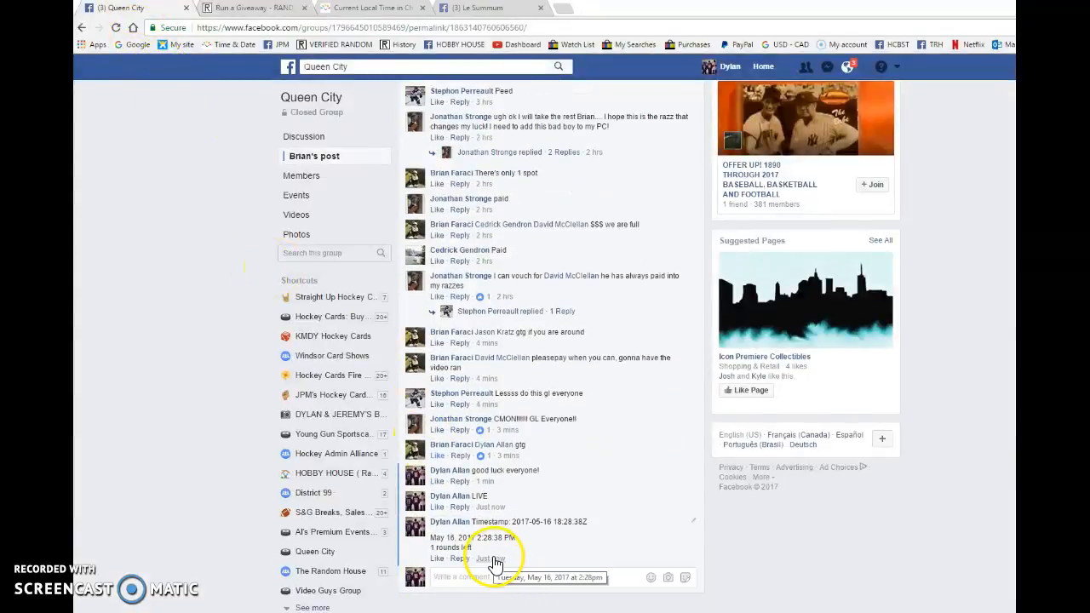
left_click(372, 8)
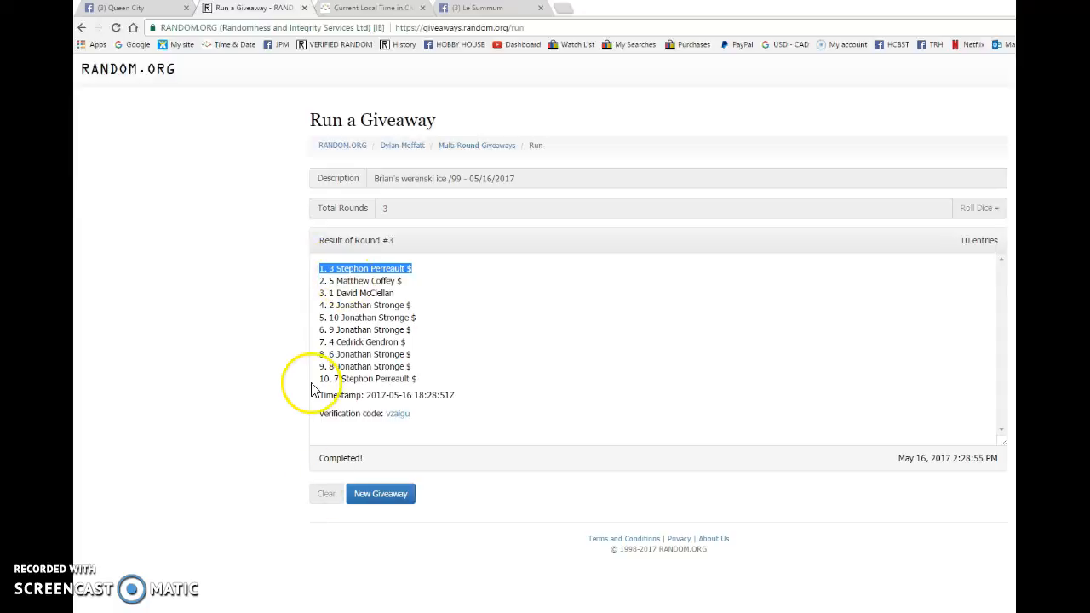
Copy the final round's timestamp and verification code into the Facebook raffle thread
right_click(396, 394)
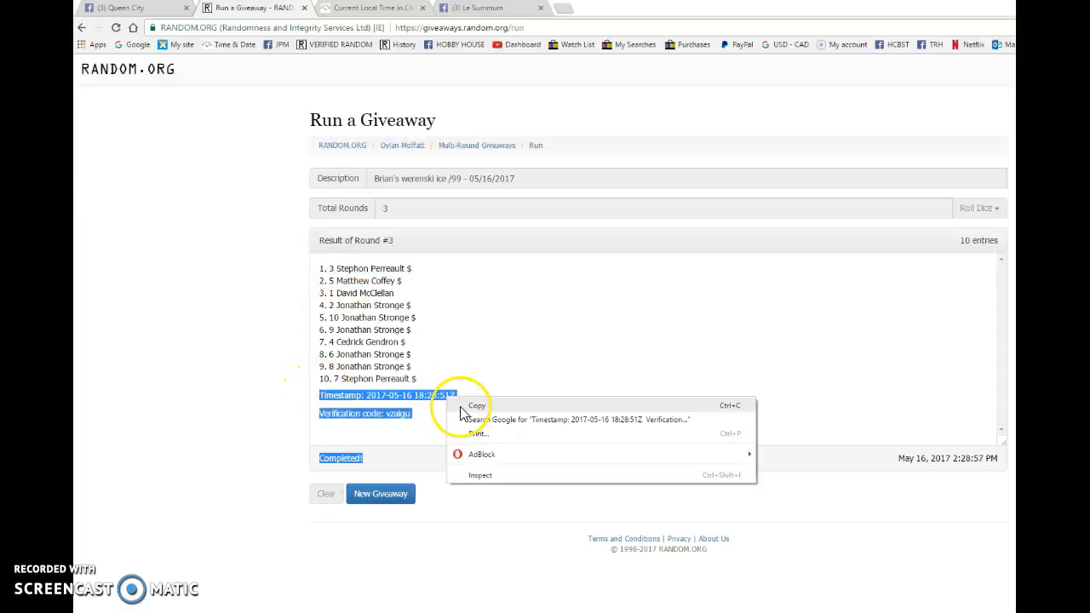
left_click(119, 7)
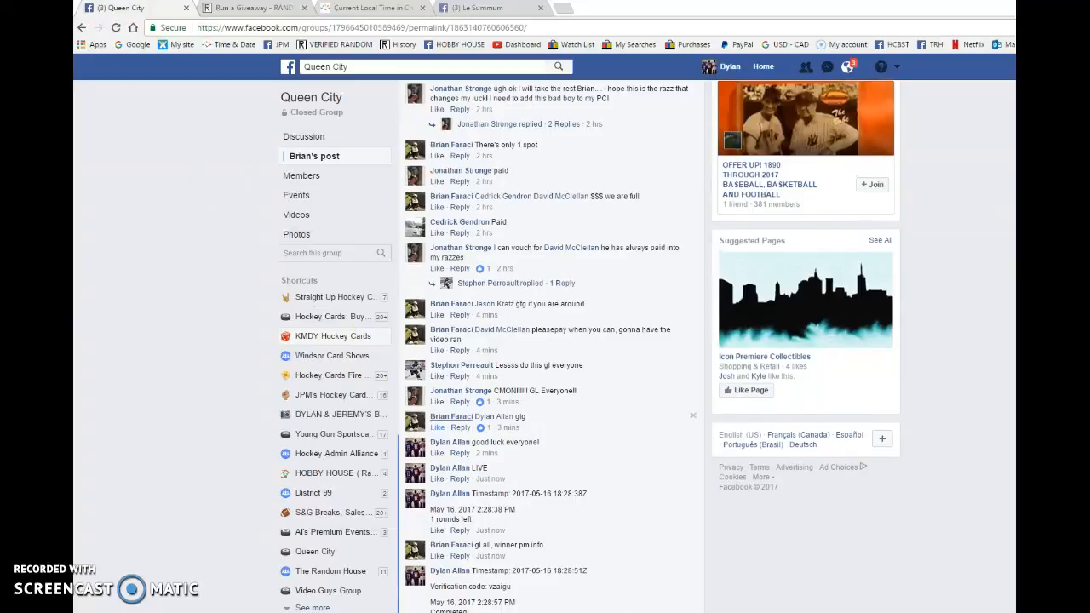
scroll("down", 3)
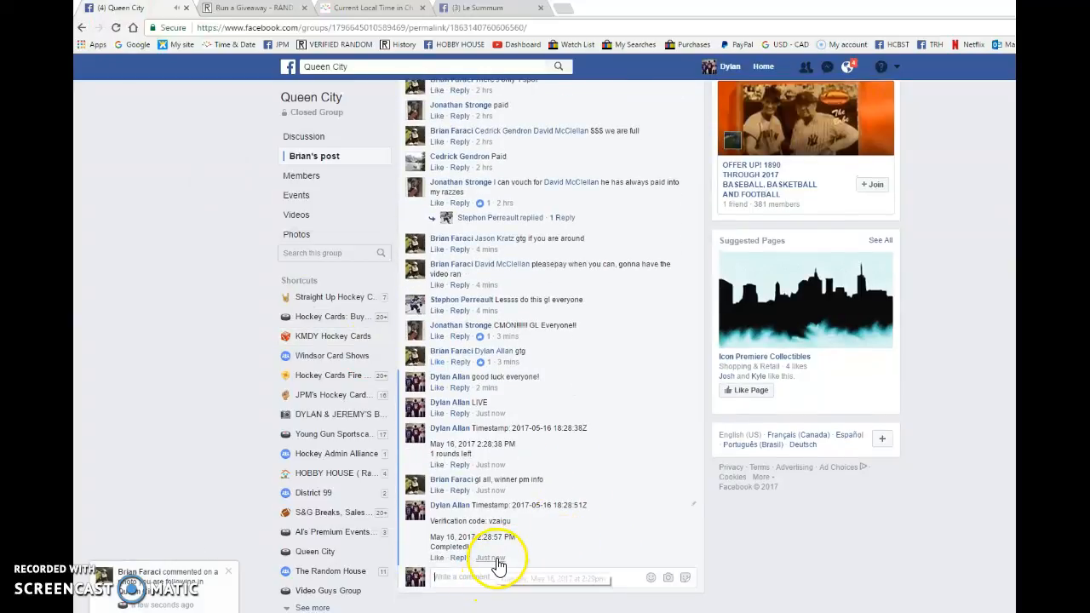
left_click(246, 7)
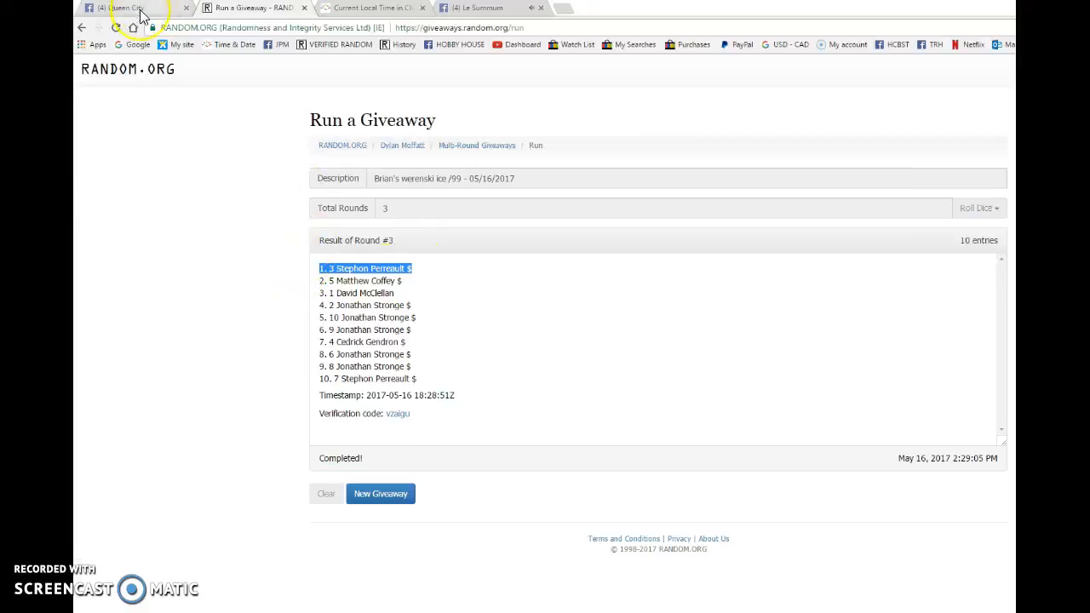
left_click(119, 8)
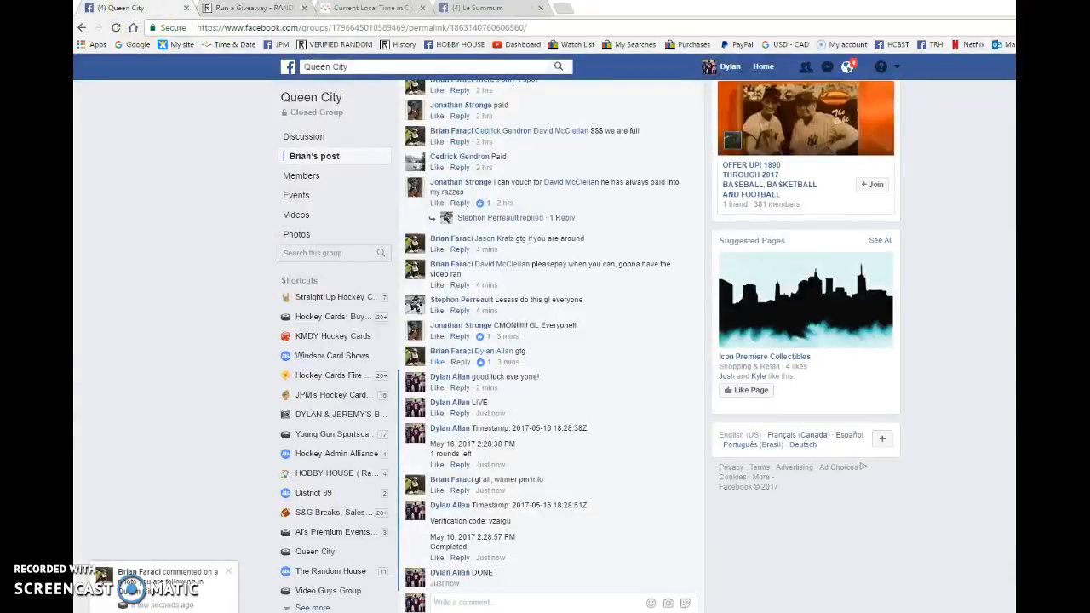